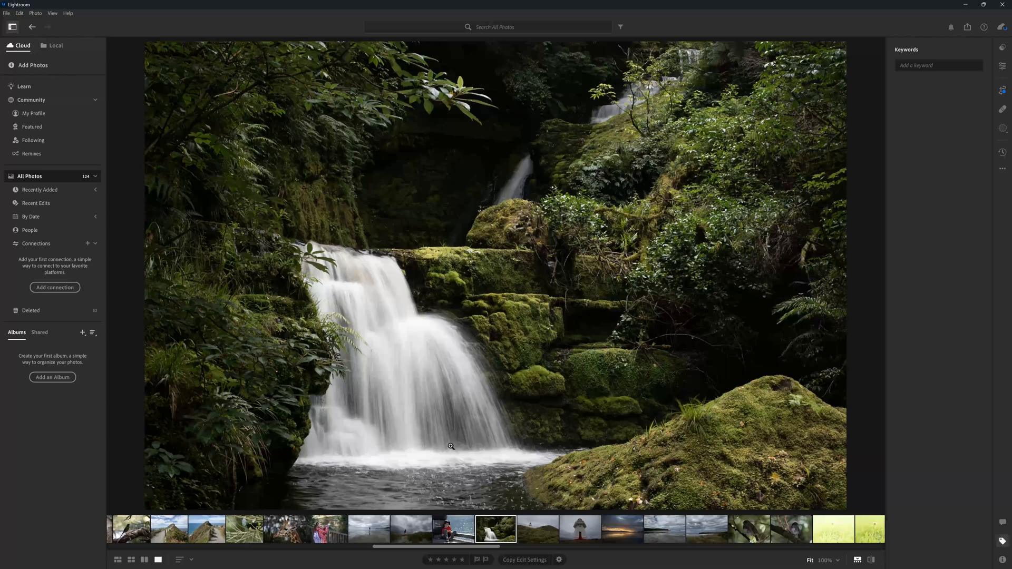
- Show the library grid and open the white lighthouse photo for editing
left_click(507, 531)
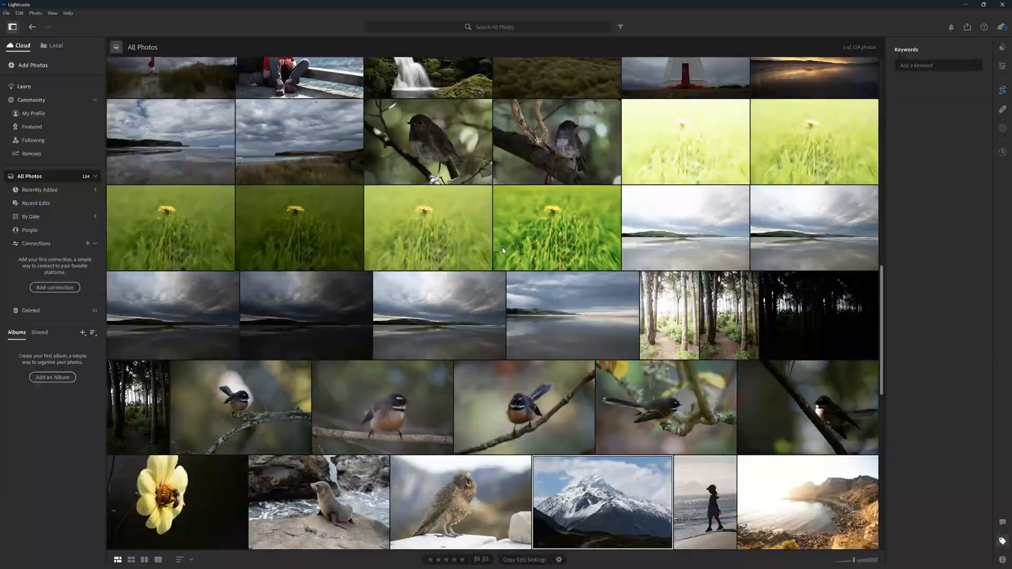
double_click(673, 74)
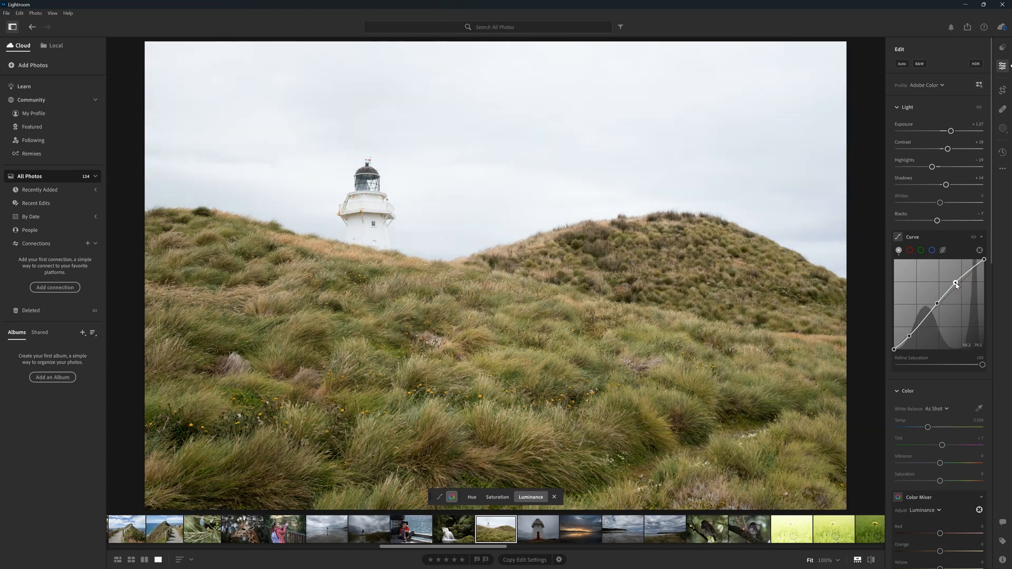
- Reshape the tone curve of the lighthouse photo before moving to the ON1 purchase page
left_click_drag(957, 285, 959, 283)
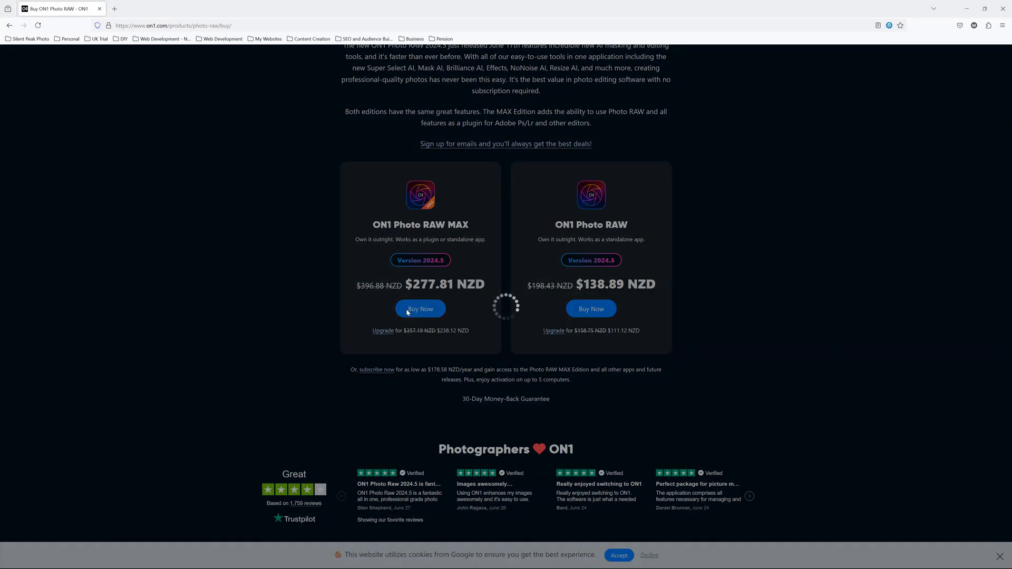
- Browse the ON1 Everything subscription plans and choose Subscribe Now
left_click(420, 309)
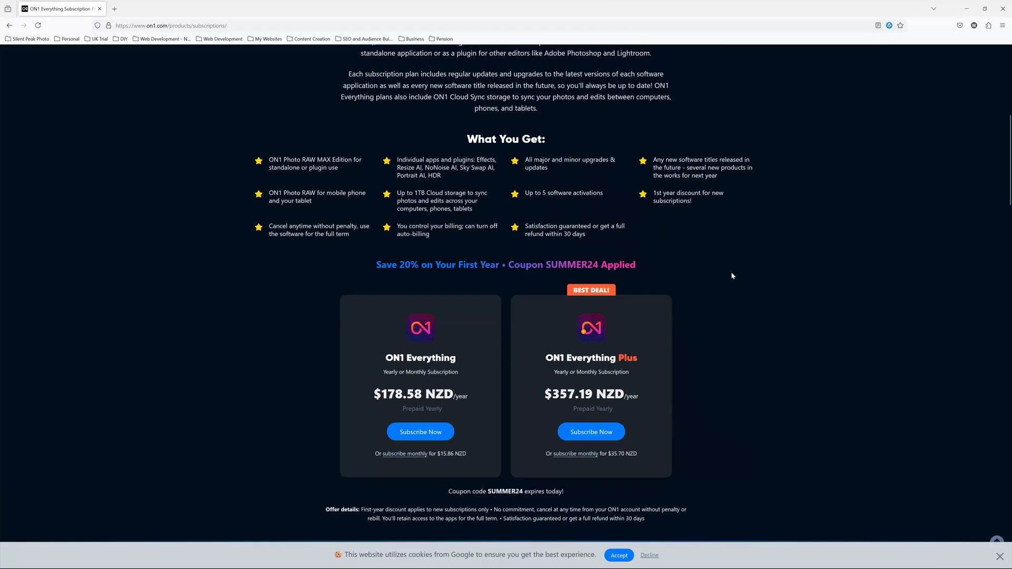
left_click(420, 432)
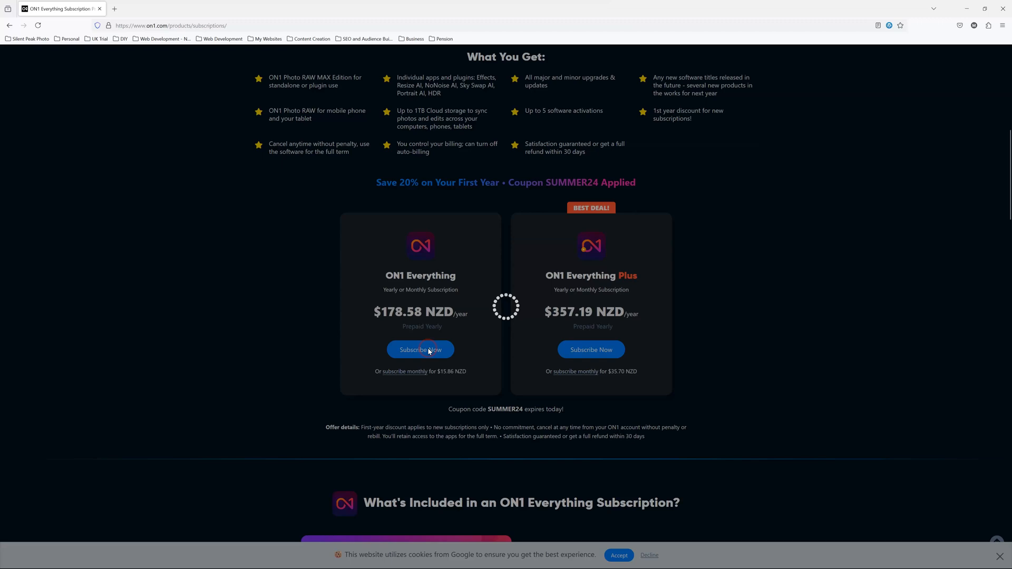
left_click(419, 349)
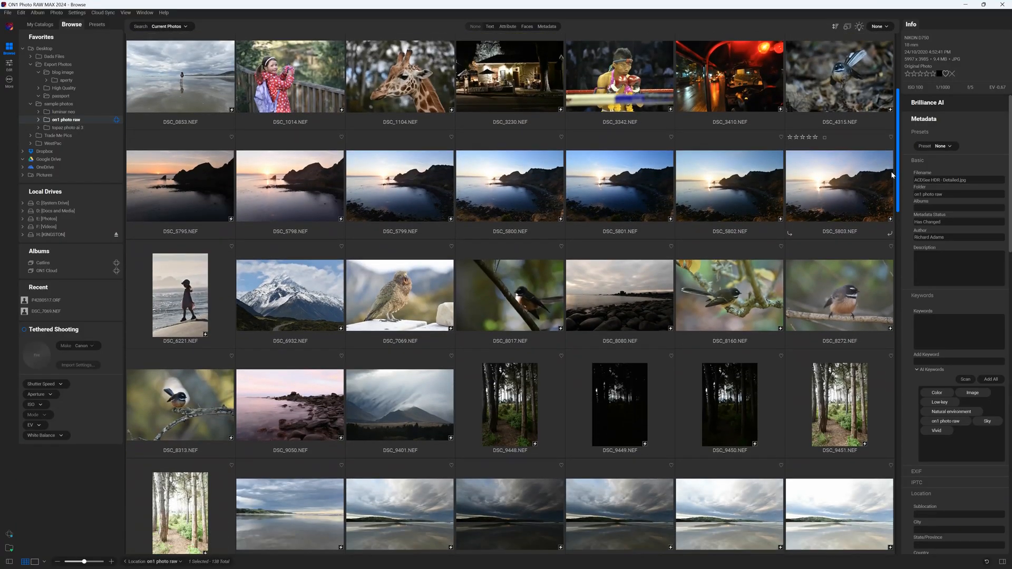
- Scroll the folder grid down to the bumblebee photo P1130873.ORF tagged Bee
scroll("down", 3)
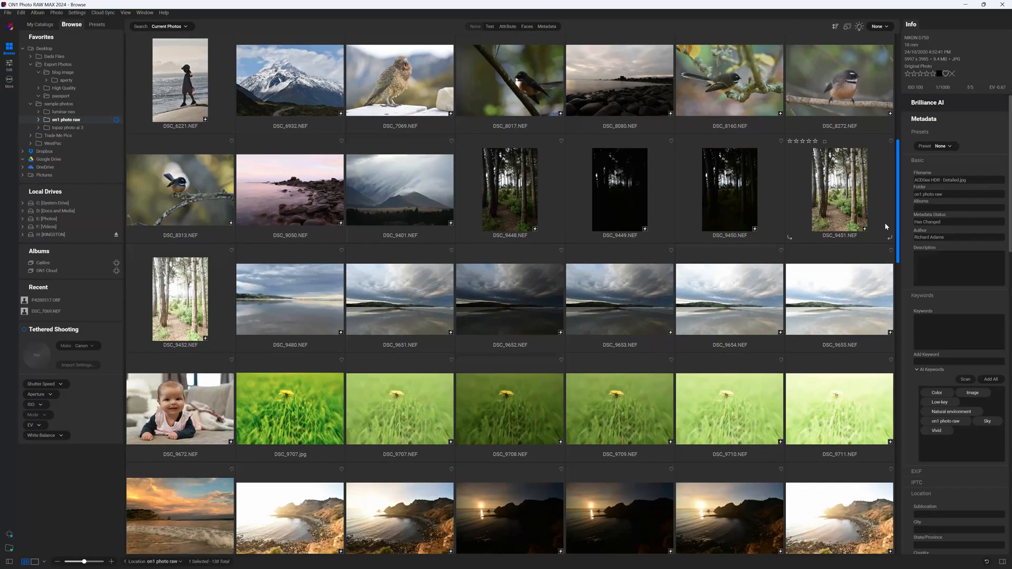
scroll("down", 3)
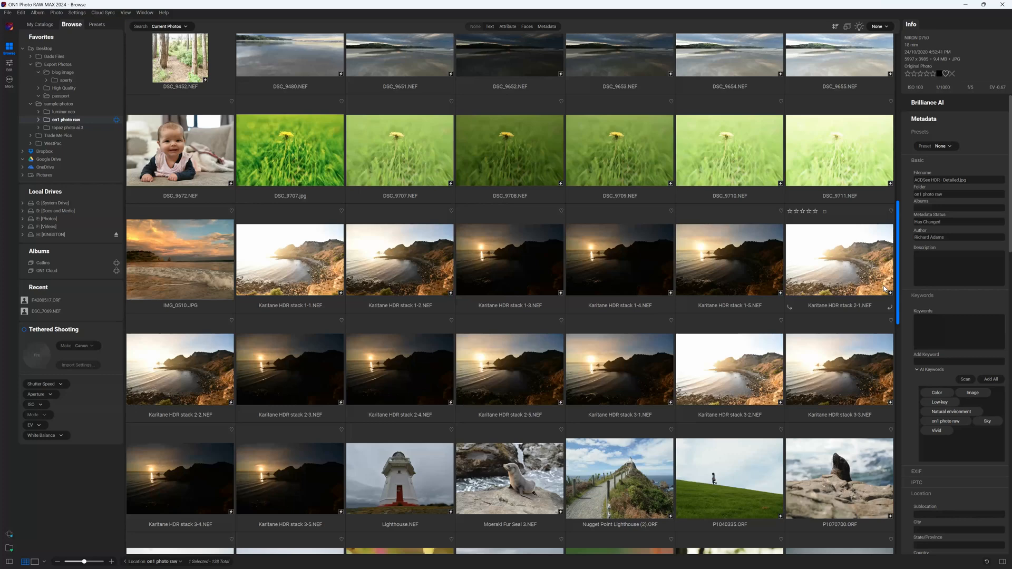
scroll("down", 3)
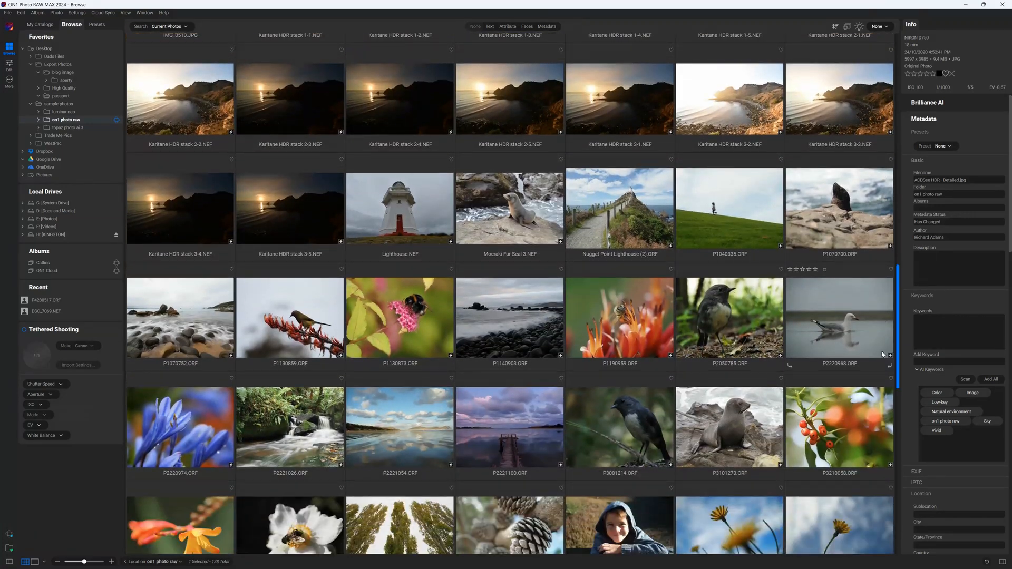
scroll("down", 3)
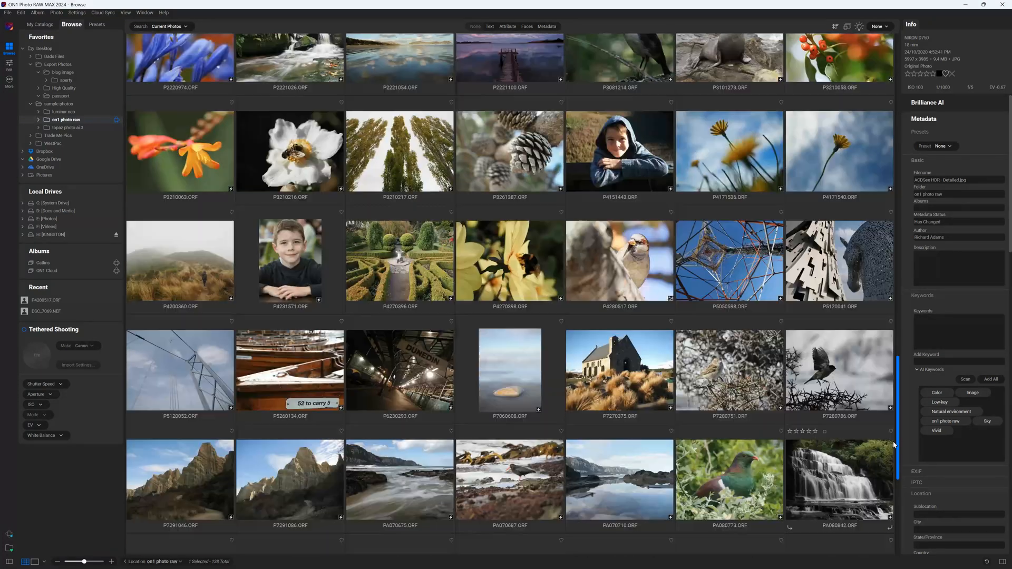
scroll("down", 3)
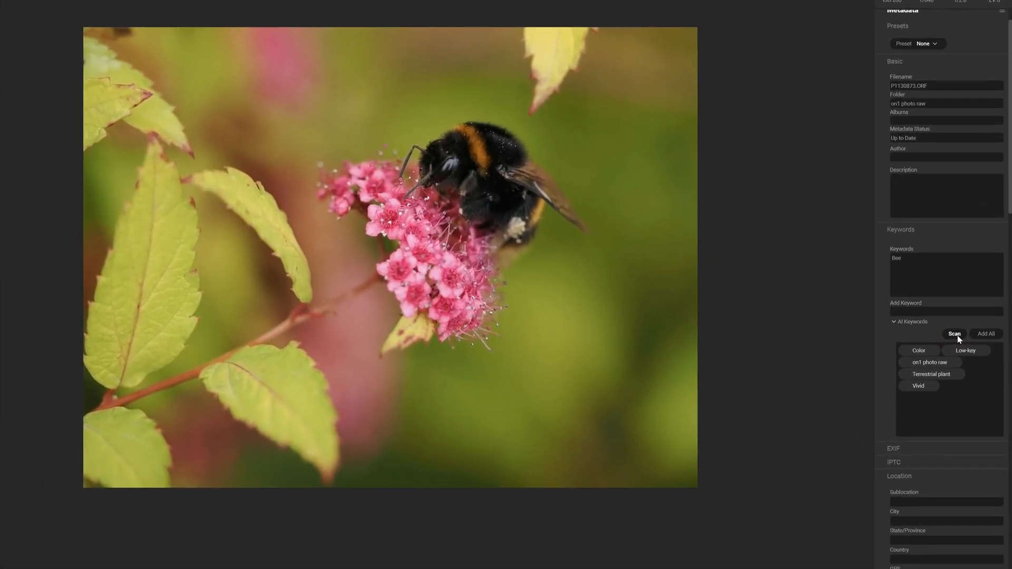
- Rescan AI keywords for the bee photo and add the suggested keyword Animal
left_click(955, 334)
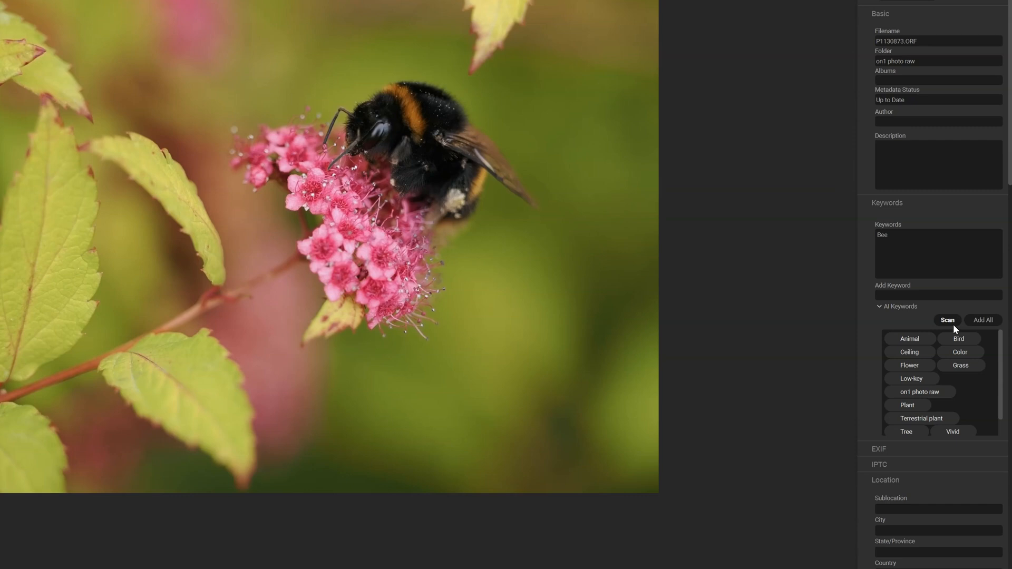
left_click(909, 339)
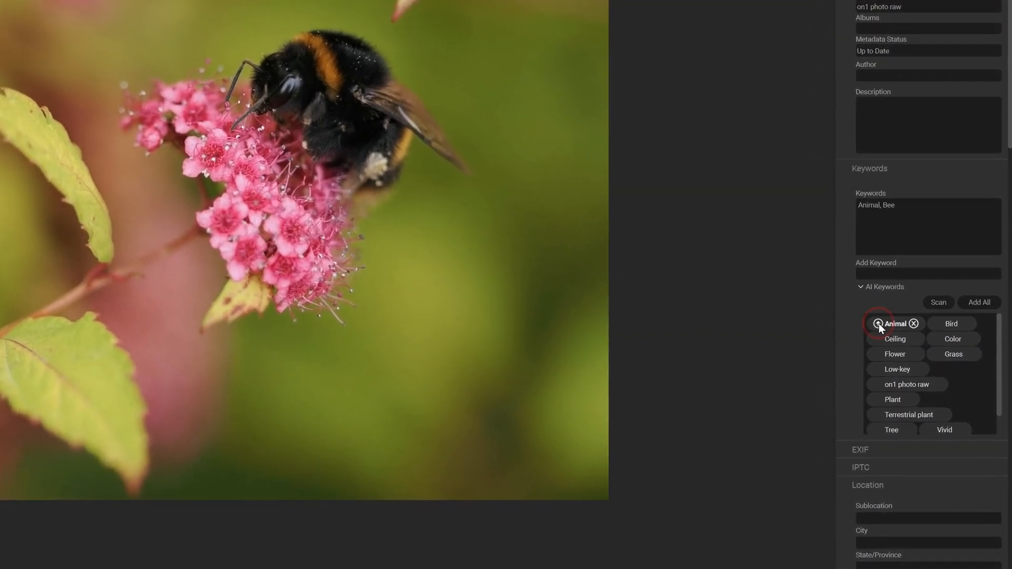
left_click(894, 354)
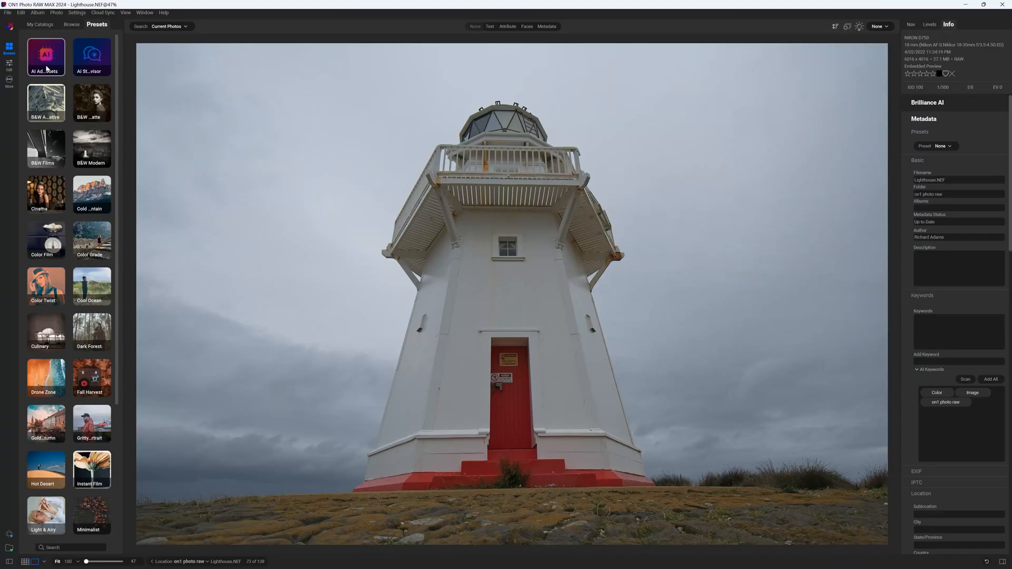
- Apply the Dramatic BW look from the AI Adaptive Architecture presets to the lighthouse
left_click(45, 58)
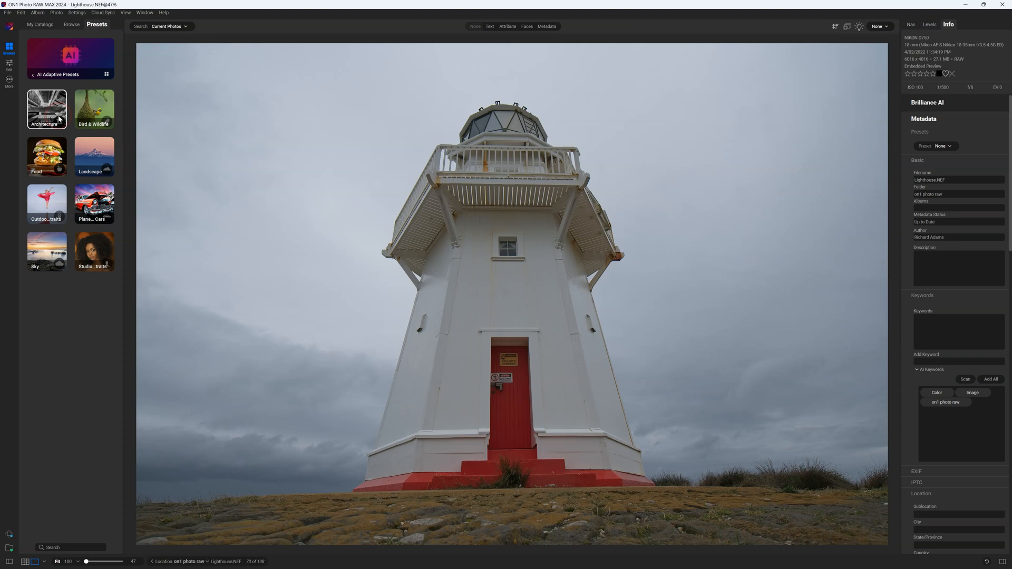
left_click(47, 109)
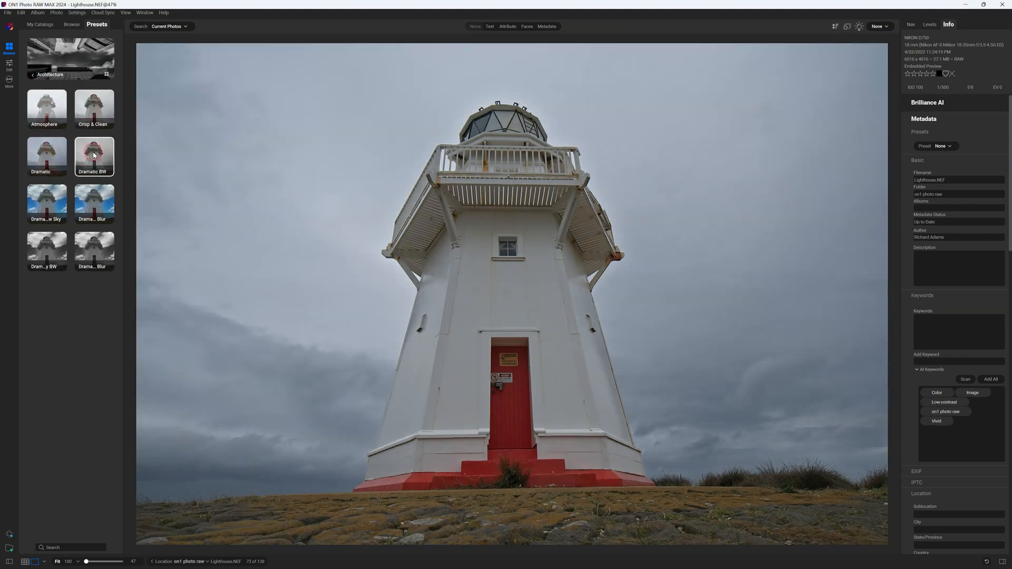
left_click(94, 157)
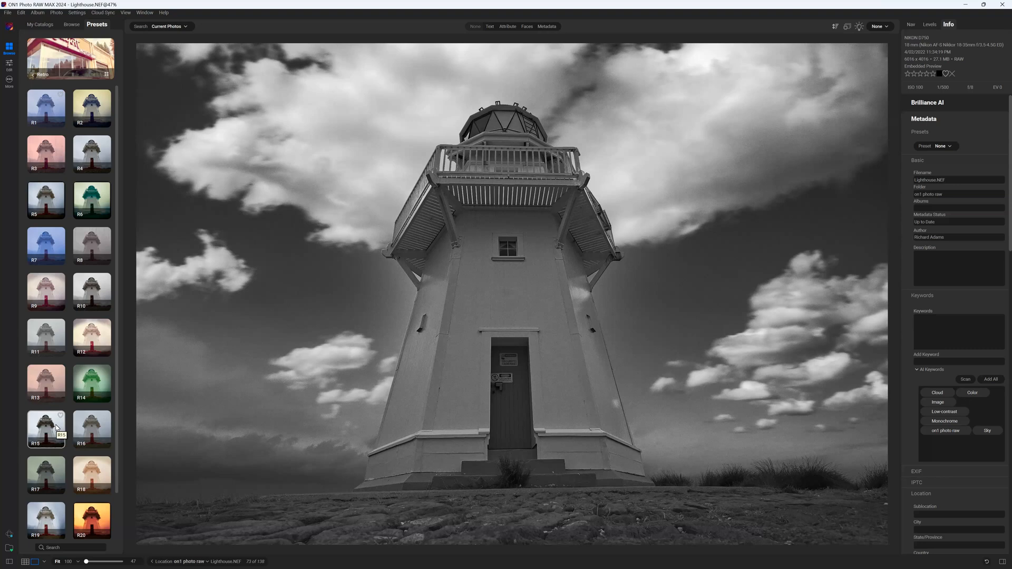
left_click(92, 108)
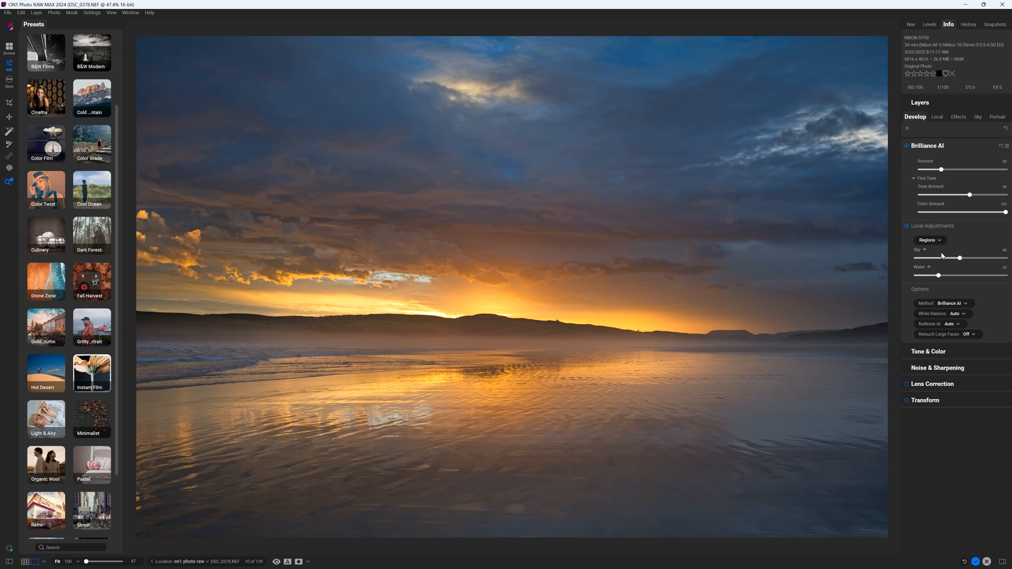
- Reduce the Brilliance AI sky boost and turn NoNoise AI on for the sunset beach photo
left_click_drag(960, 258, 947, 257)
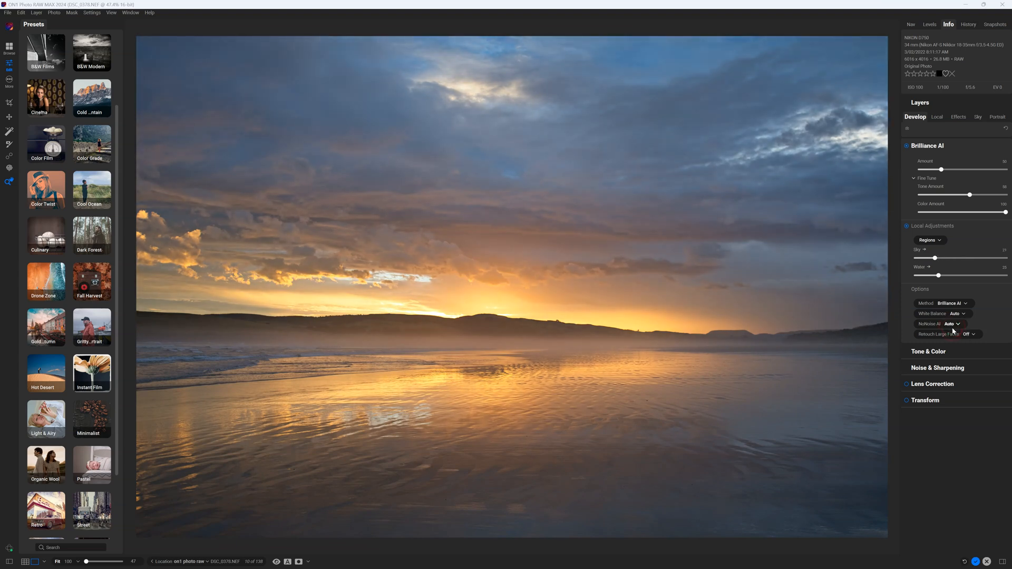
left_click(950, 324)
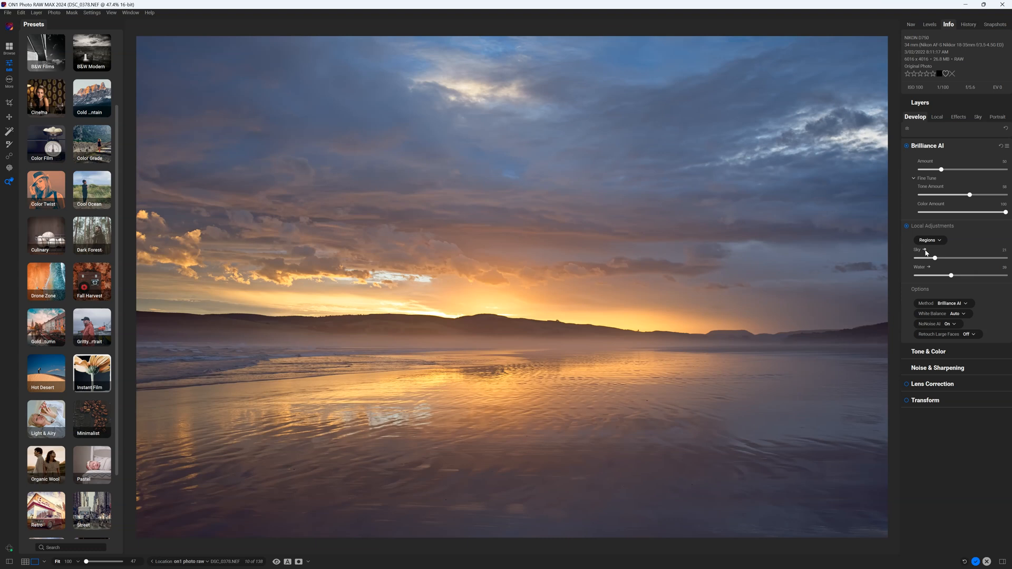
left_click(937, 116)
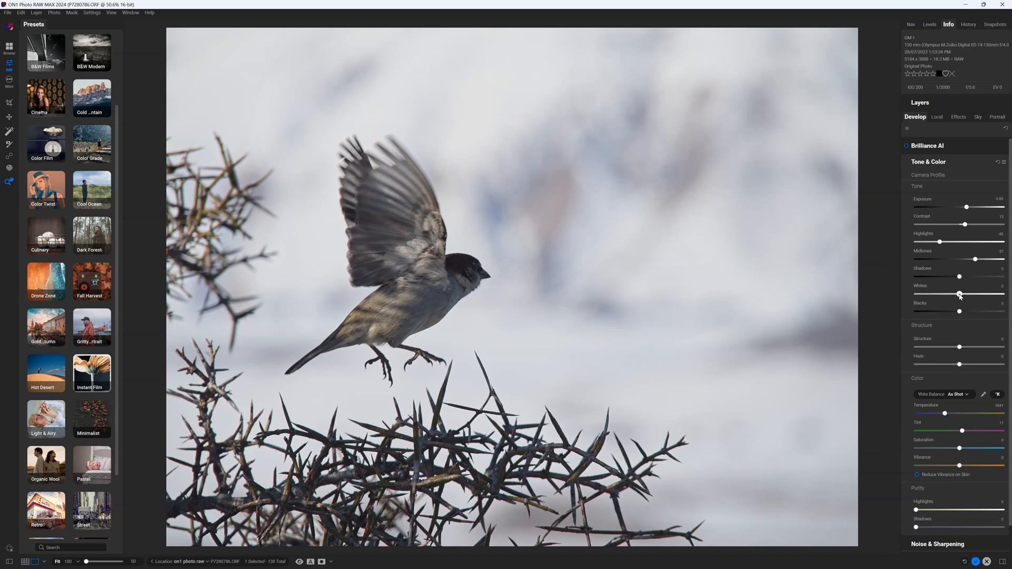
- Adjust the sparrow photo's tonal range and haze in Tone & Color
left_click_drag(959, 311, 960, 311)
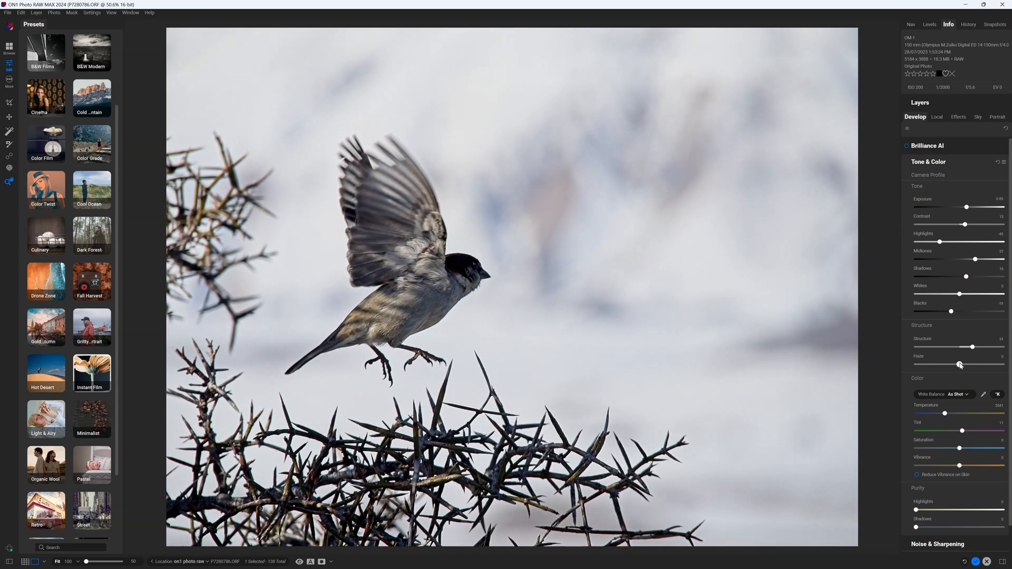
left_click_drag(945, 413, 946, 414)
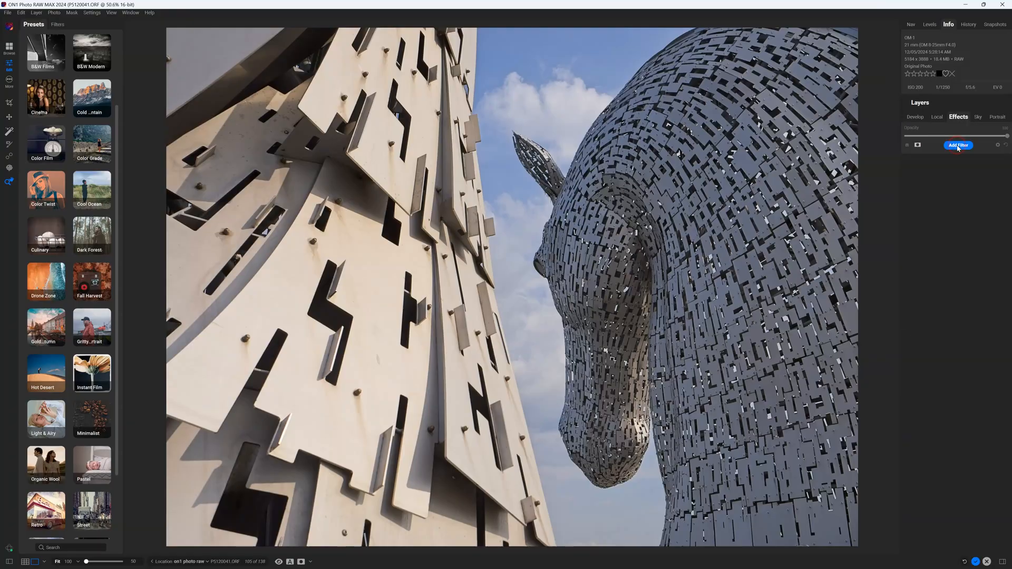
- Add a Sunshine effect with a stronger Glow to the horse sculpture photo
left_click(958, 145)
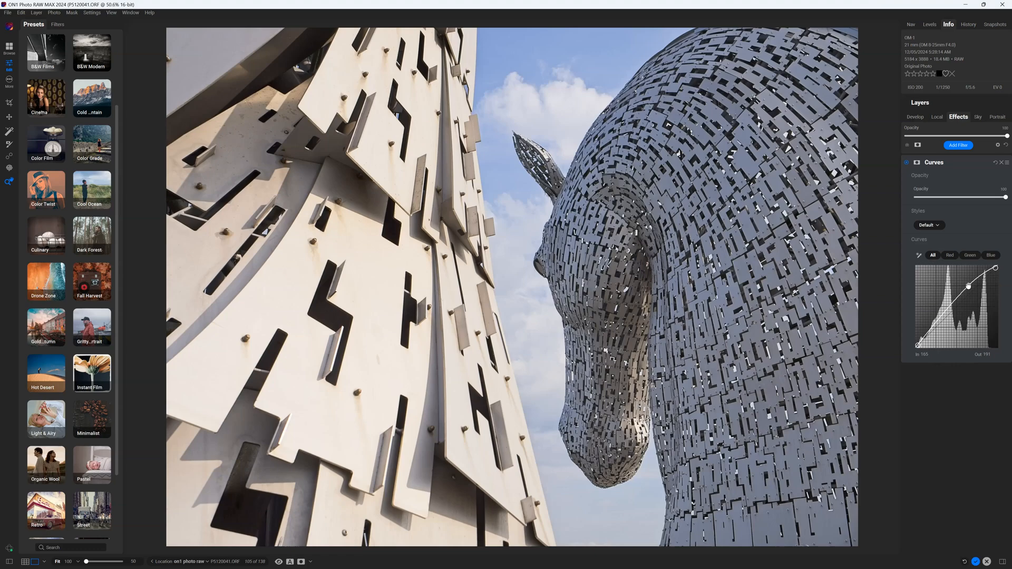
left_click(957, 144)
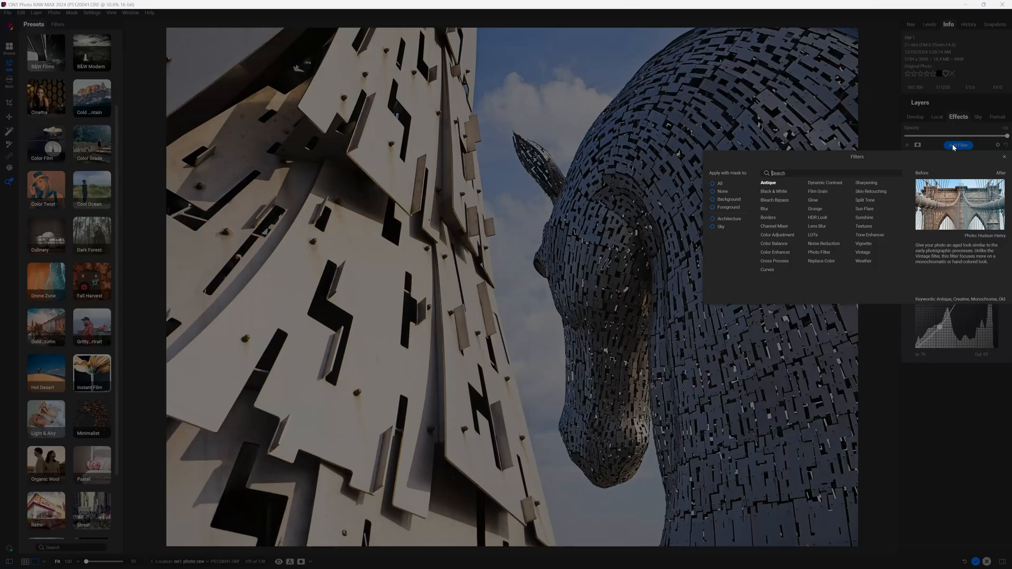
left_click(865, 217)
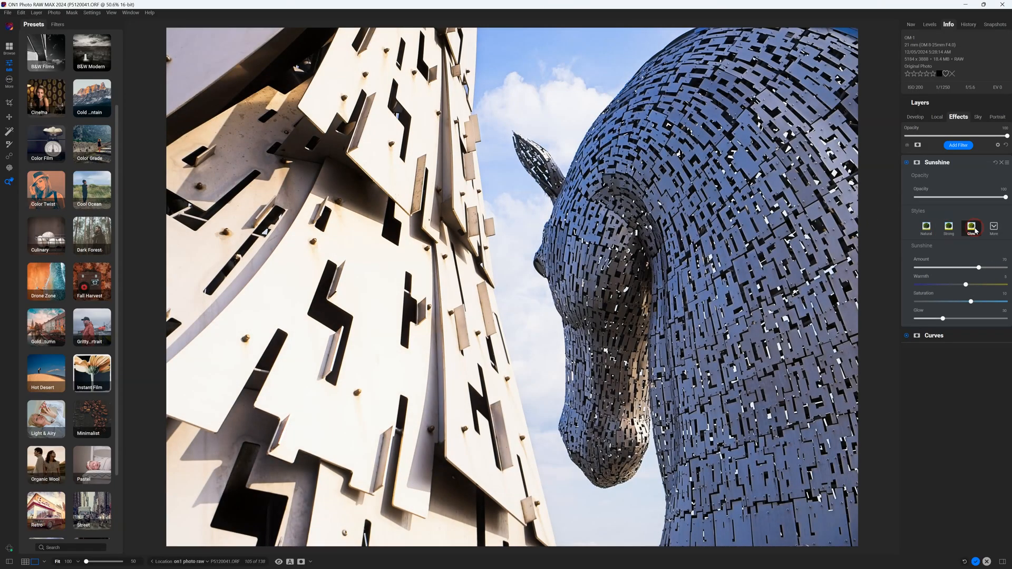
left_click_drag(976, 267, 955, 267)
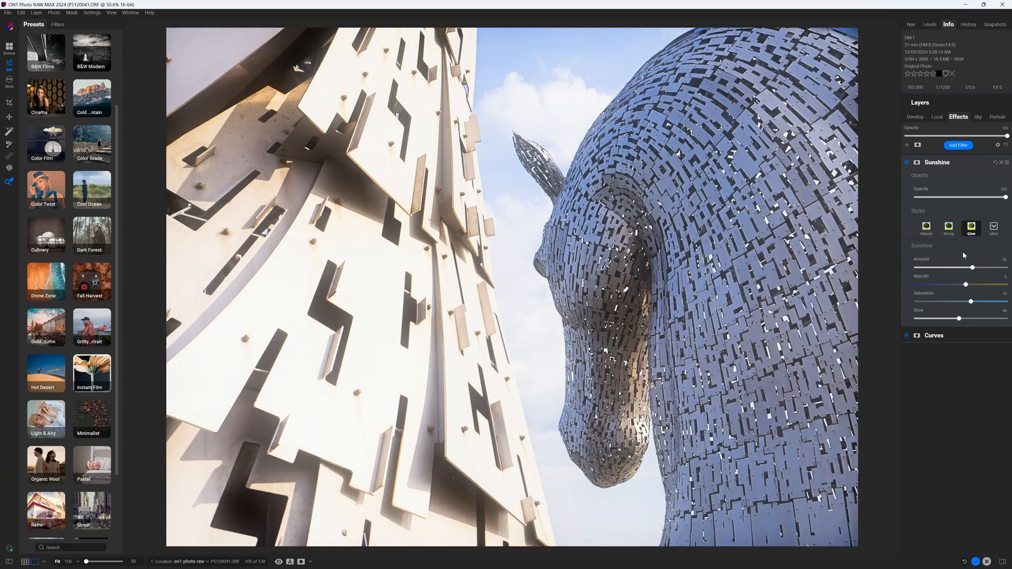
- Stack Textures, Black & White and Vignette effects and soften the vignette
left_click(957, 146)
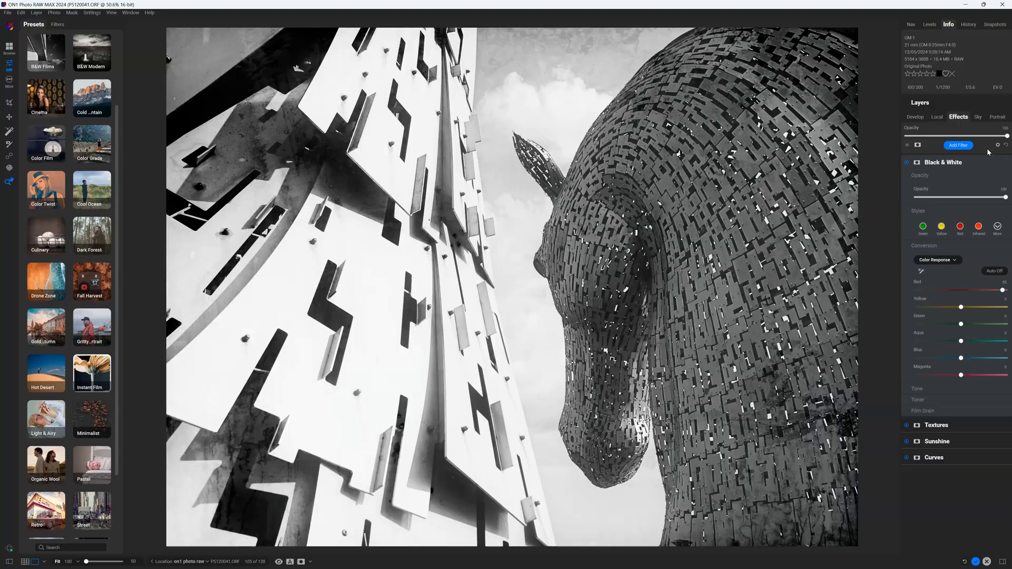
left_click(958, 145)
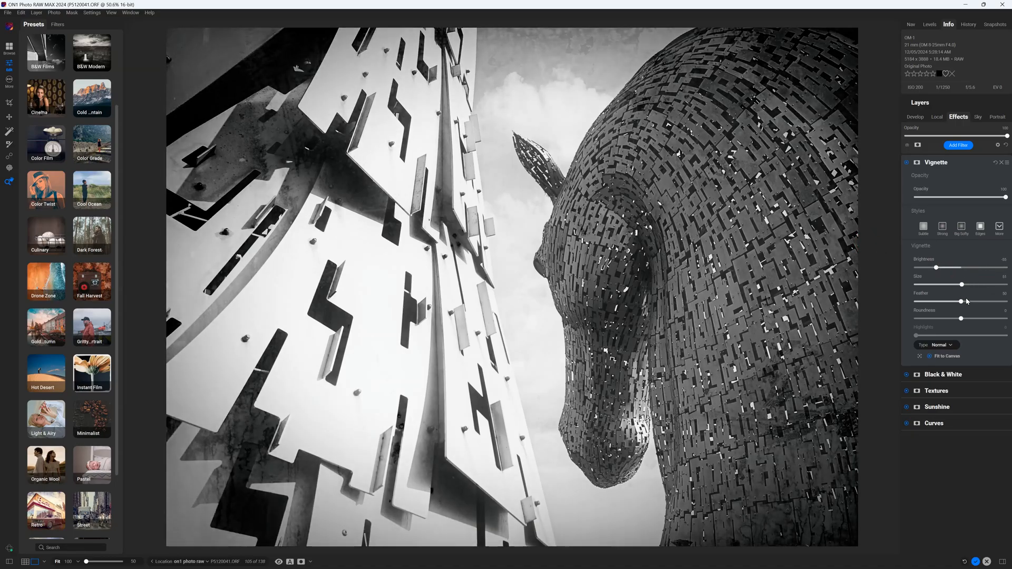
left_click_drag(962, 302, 976, 301)
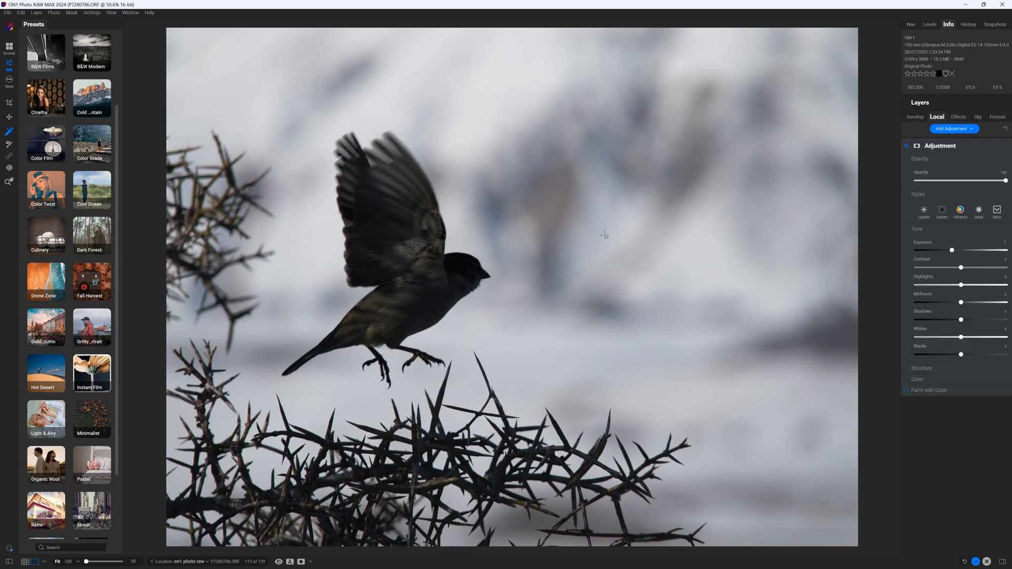
- On the bird's masked adjustment, boost exposure modestly, lower contrast, raise highlights and tune midtones
left_click_drag(951, 250, 985, 250)
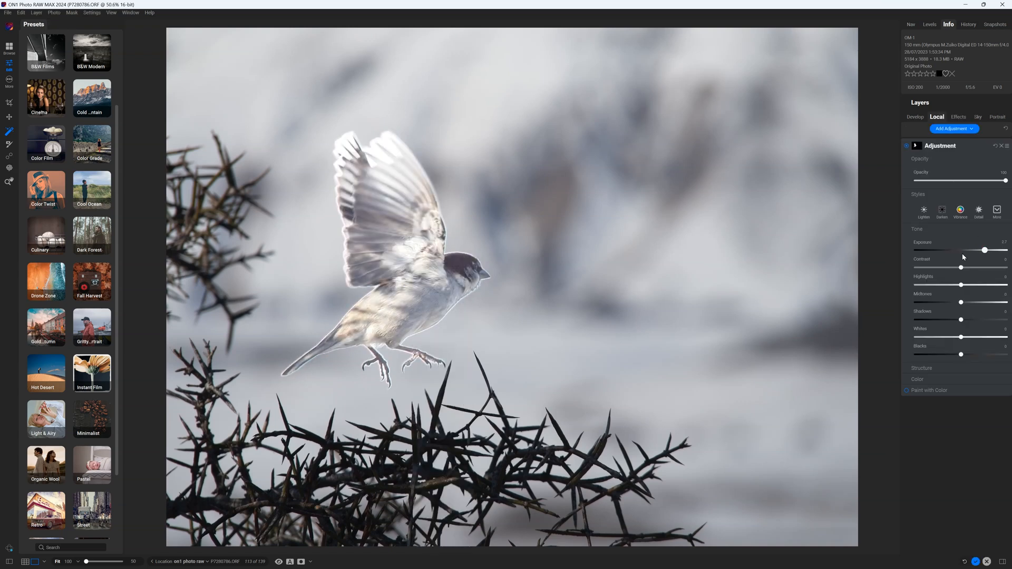
left_click_drag(985, 250, 968, 250)
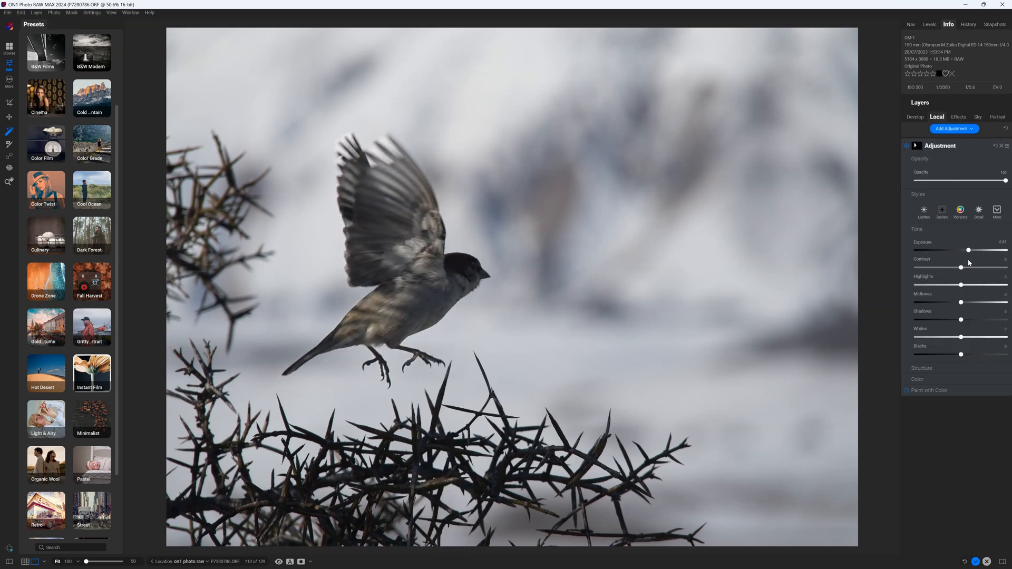
left_click_drag(970, 267, 962, 267)
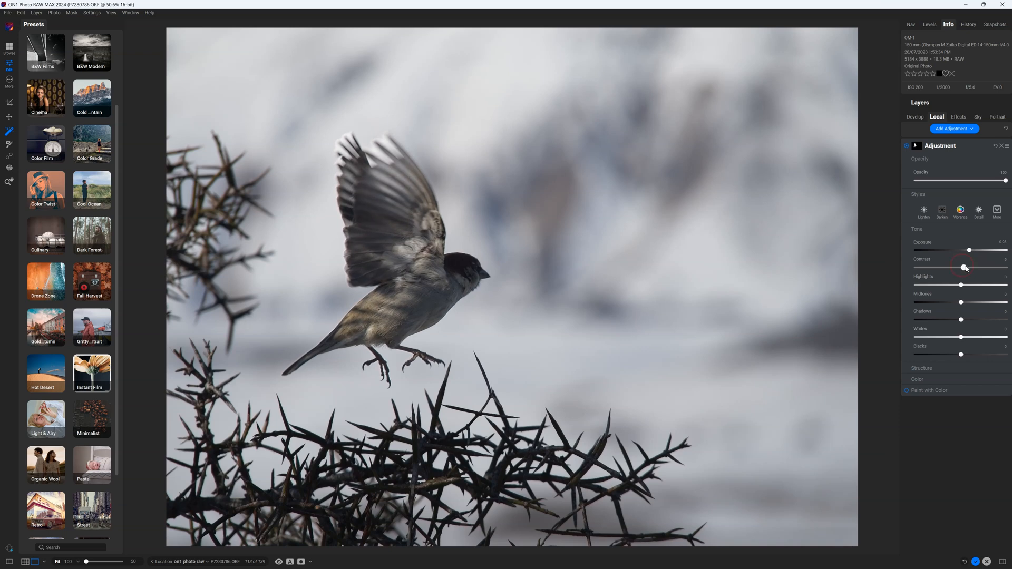
left_click_drag(965, 267, 948, 267)
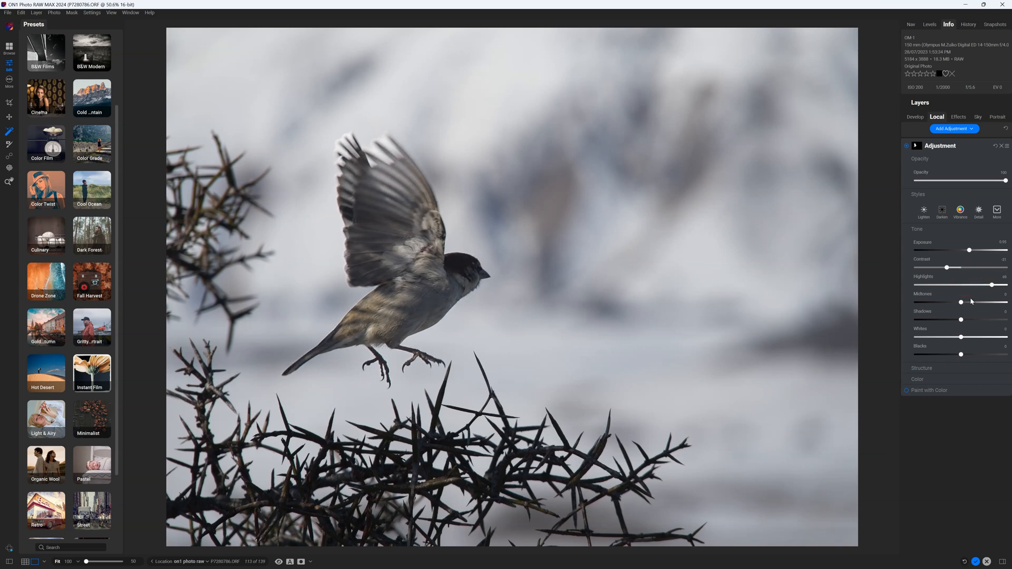
left_click_drag(962, 320, 955, 319)
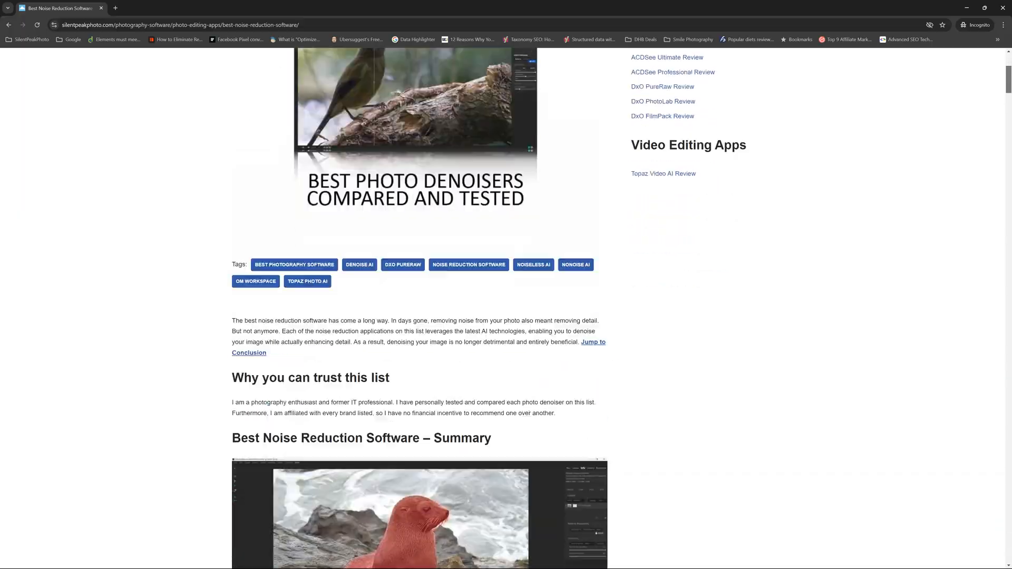
- Scroll down the silentpeakphoto Best Noise Reduction Software article
scroll("down", 3)
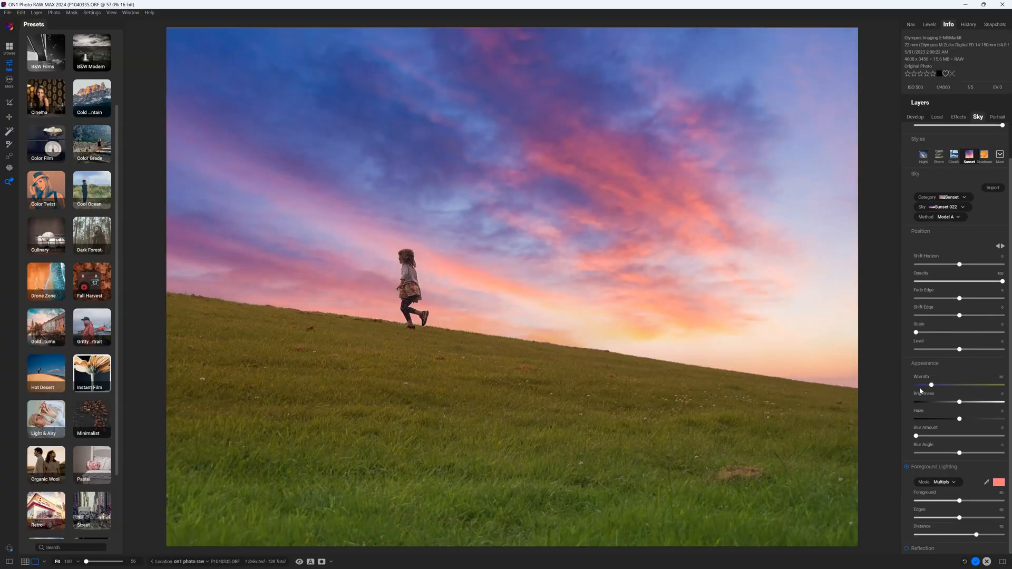
- Raise the Warmth of the new Sunset sky on the girl-on-the-hill photo
left_click_drag(916, 436, 960, 436)
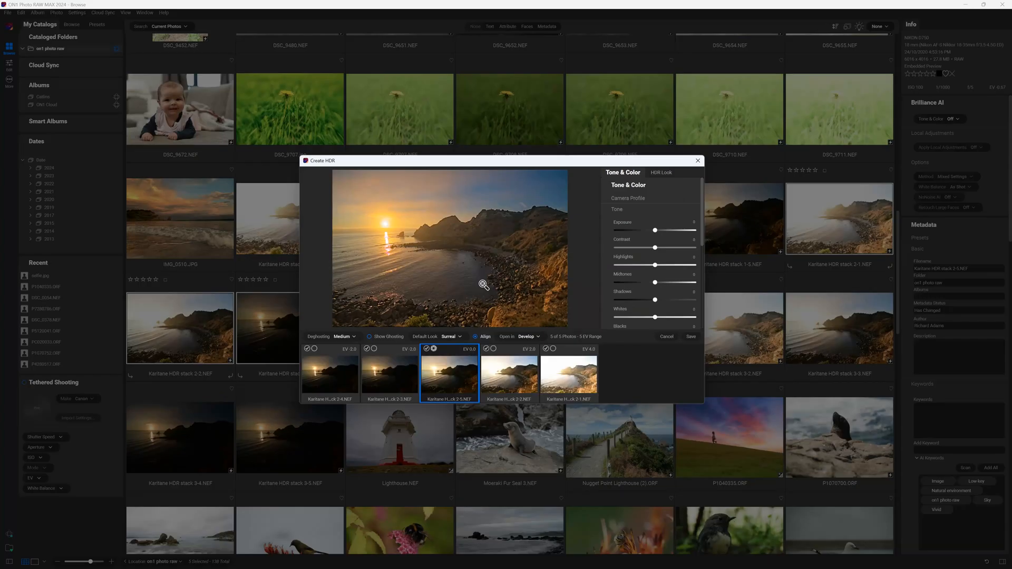
- Inspect the merged five-exposure coastline preview in the Create HDR dialog
left_click(662, 173)
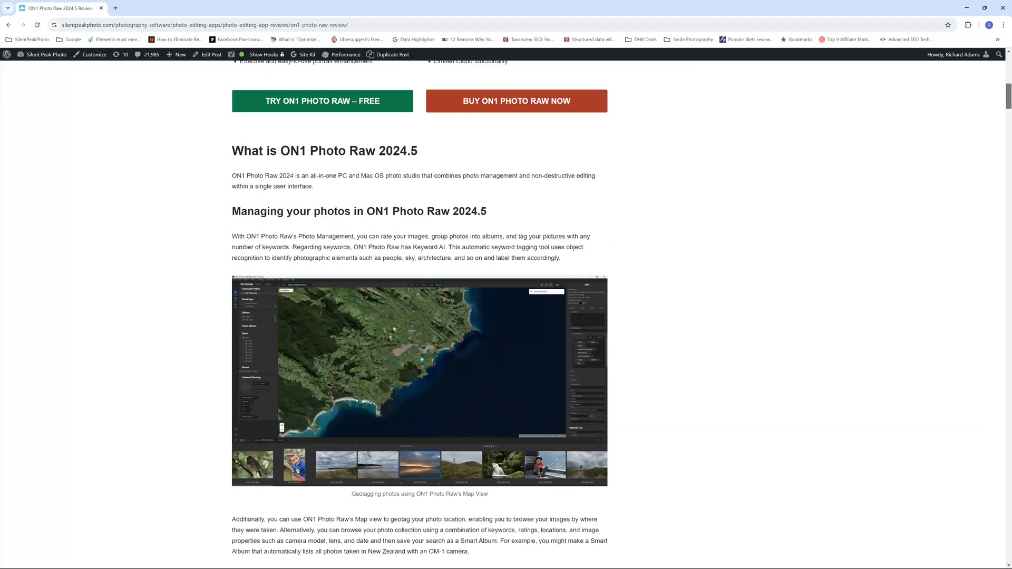
- Skim down through the ON1 Photo Raw 2024.5 review article
scroll("down", 3)
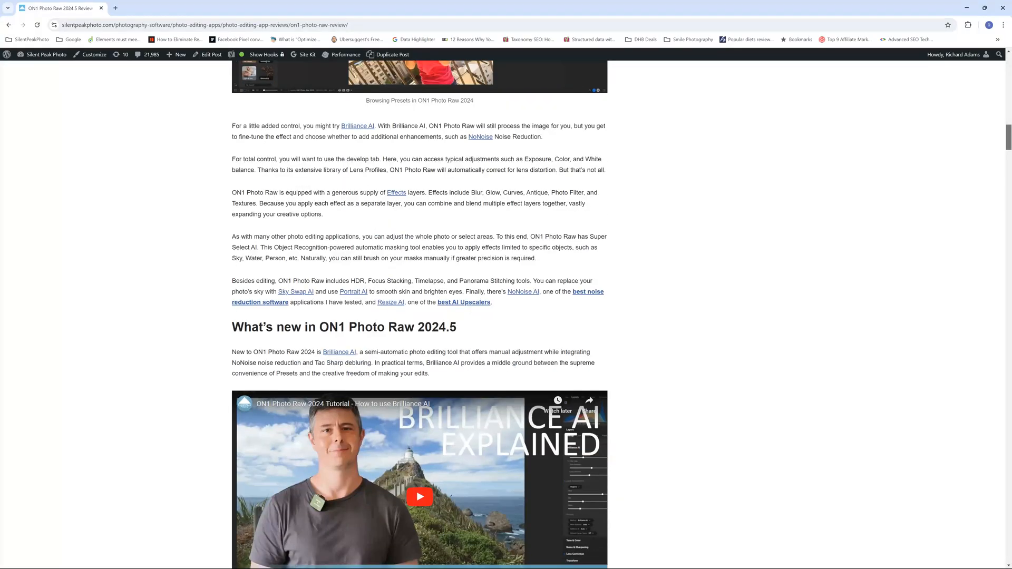
scroll("down", 3)
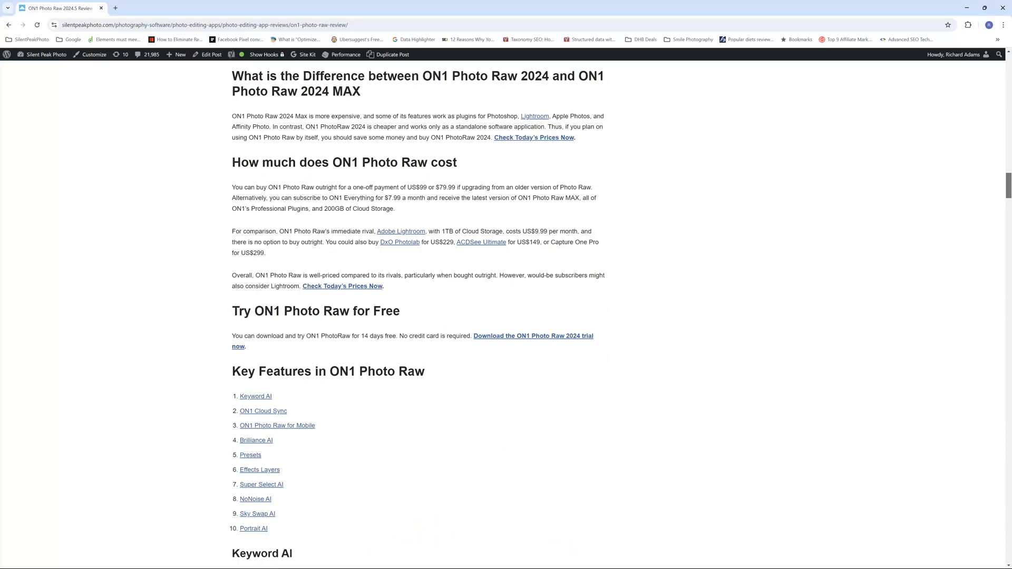
scroll("down", 3)
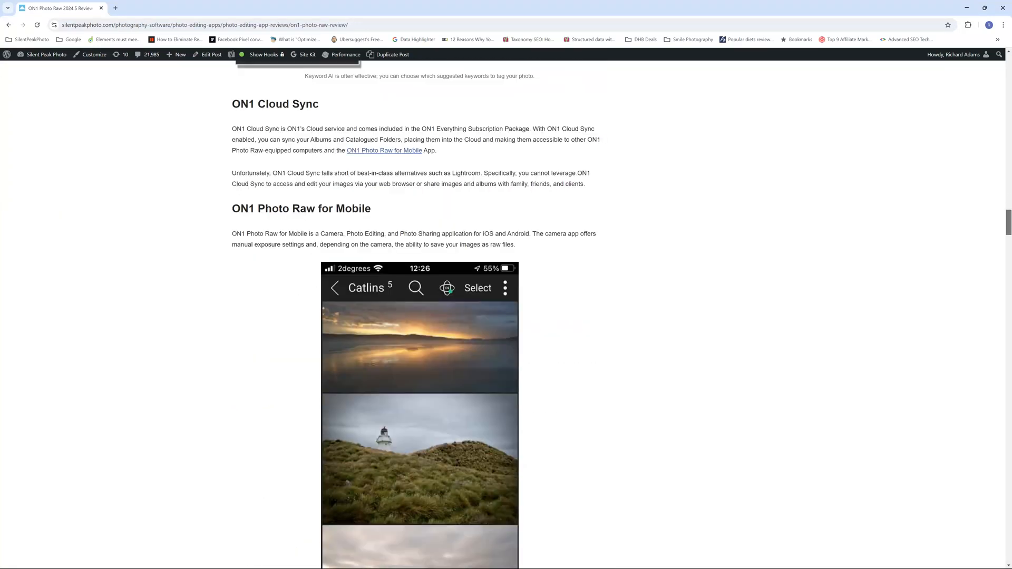
scroll("down", 3)
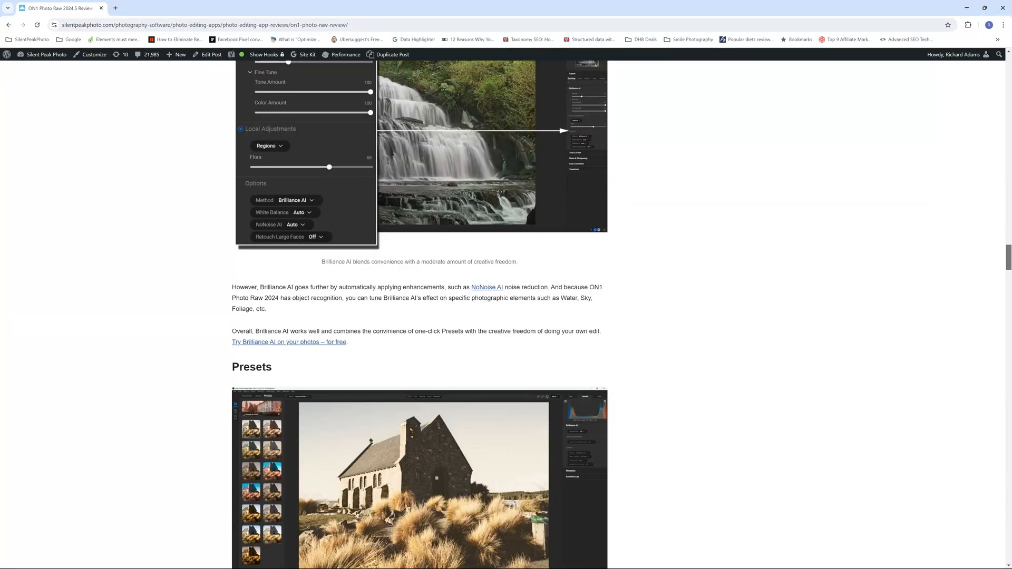
scroll("down", 3)
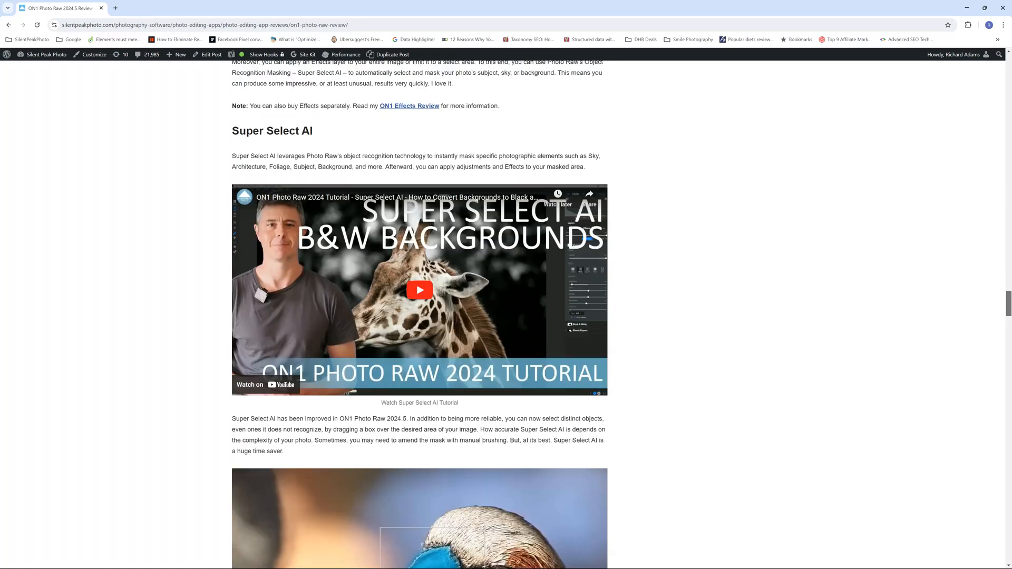
scroll("down", 3)
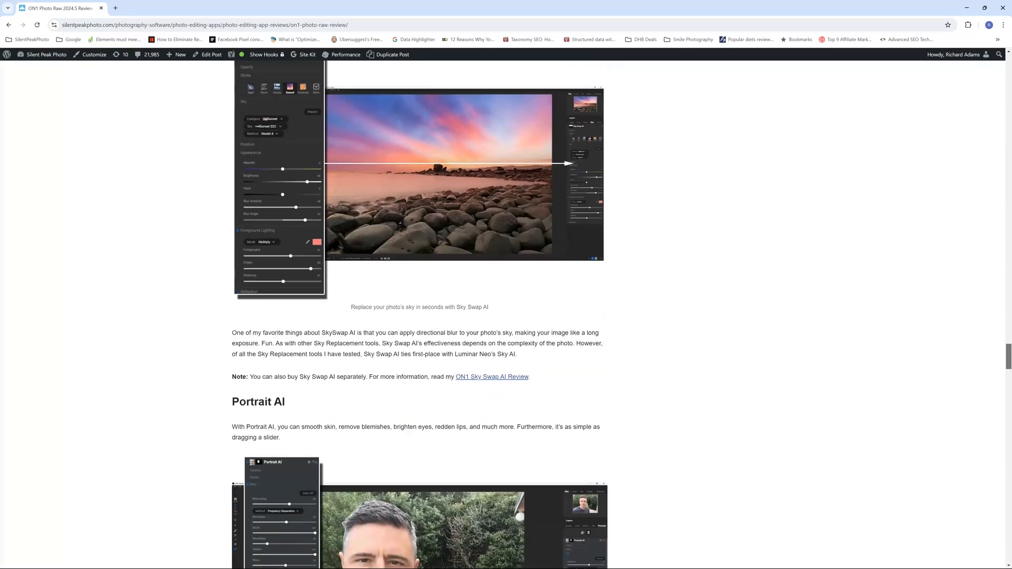
scroll("down", 3)
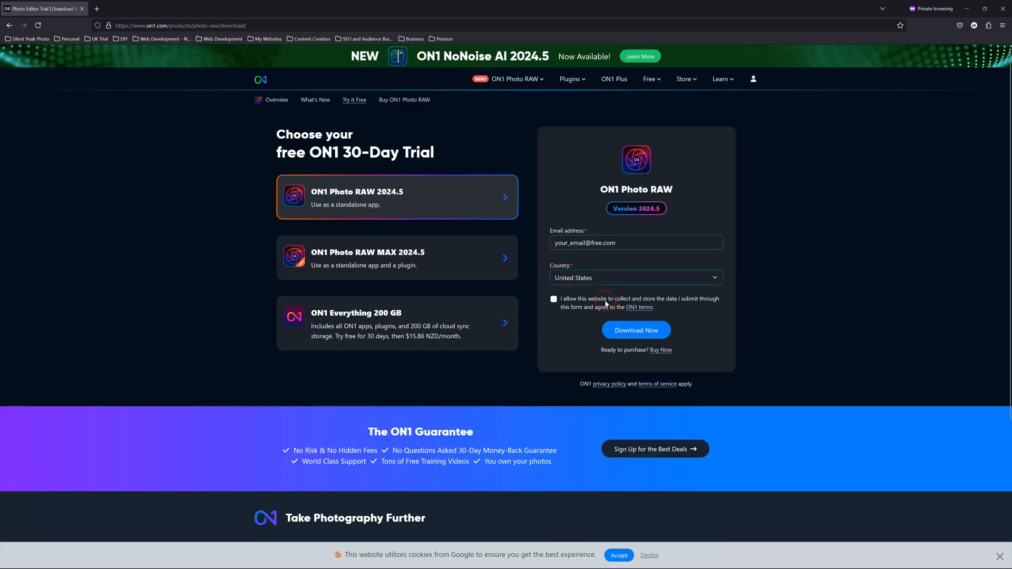
- Tick the data-storage consent checkbox on ON1's 30-day trial download form
left_click(637, 330)
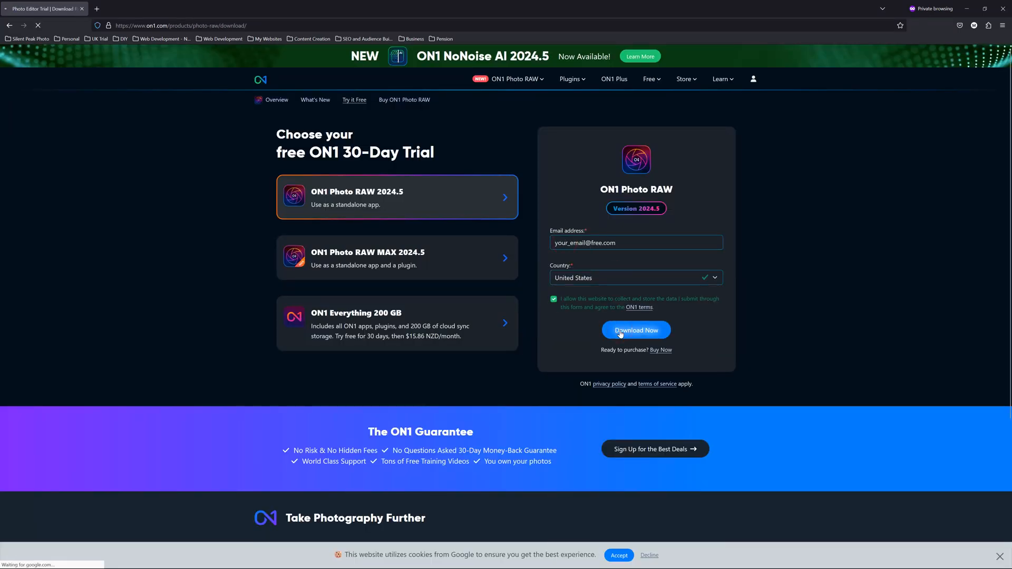